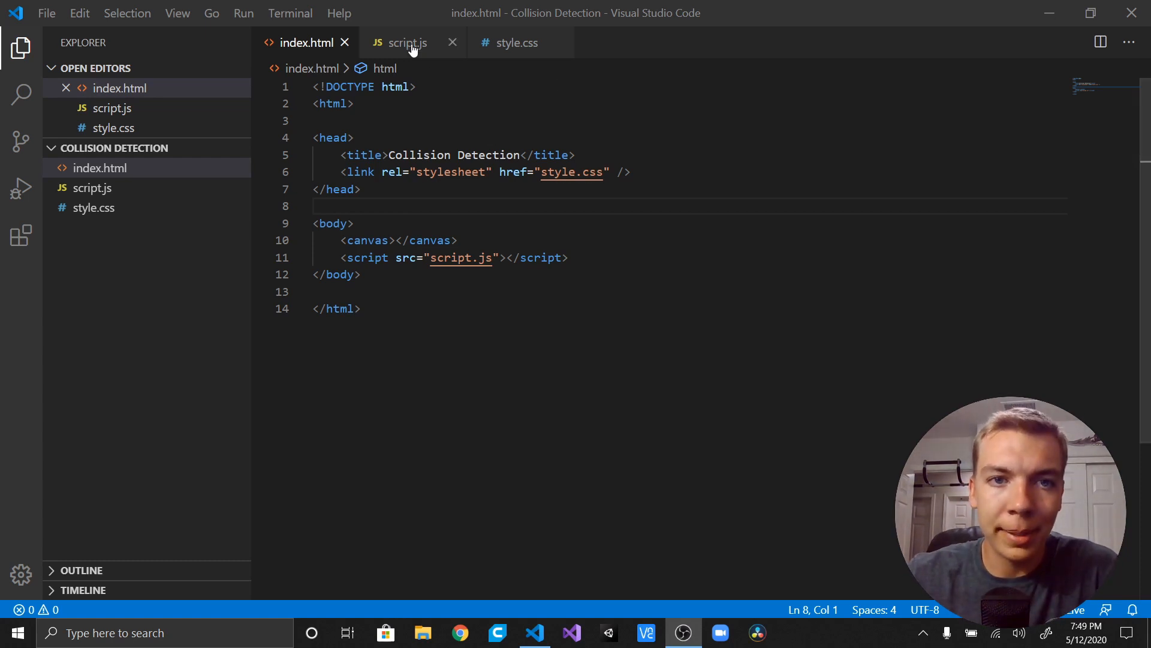
Place the cursor after the player circle declaration in script.js, below the ball and player.
click(401, 43)
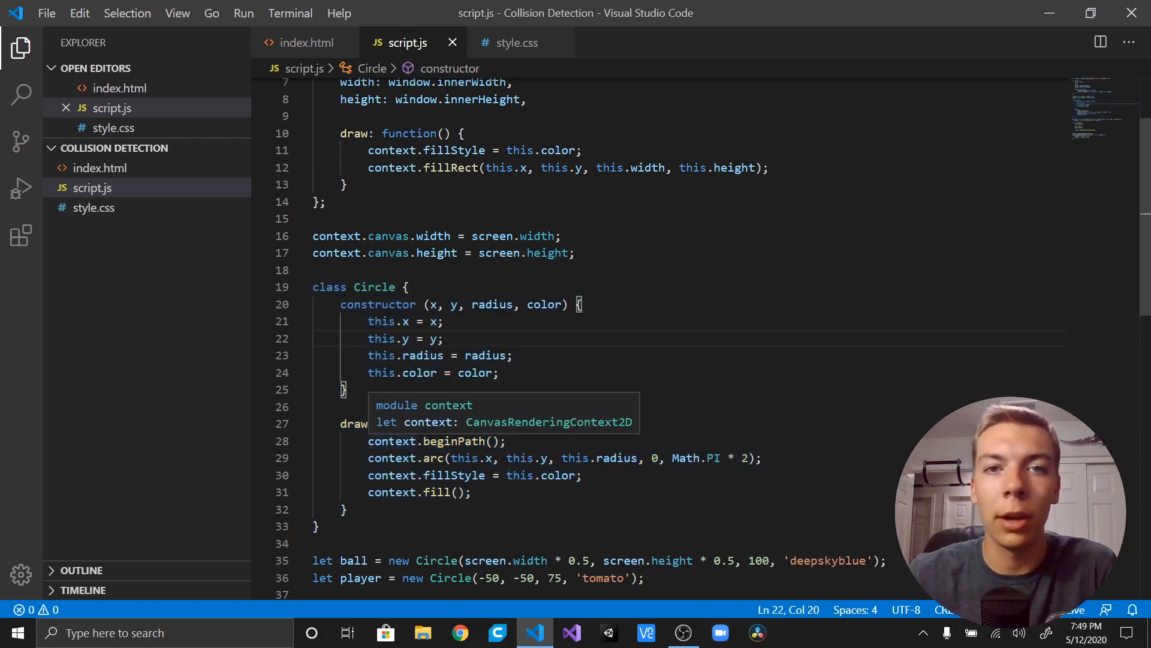
scroll(down, 3)
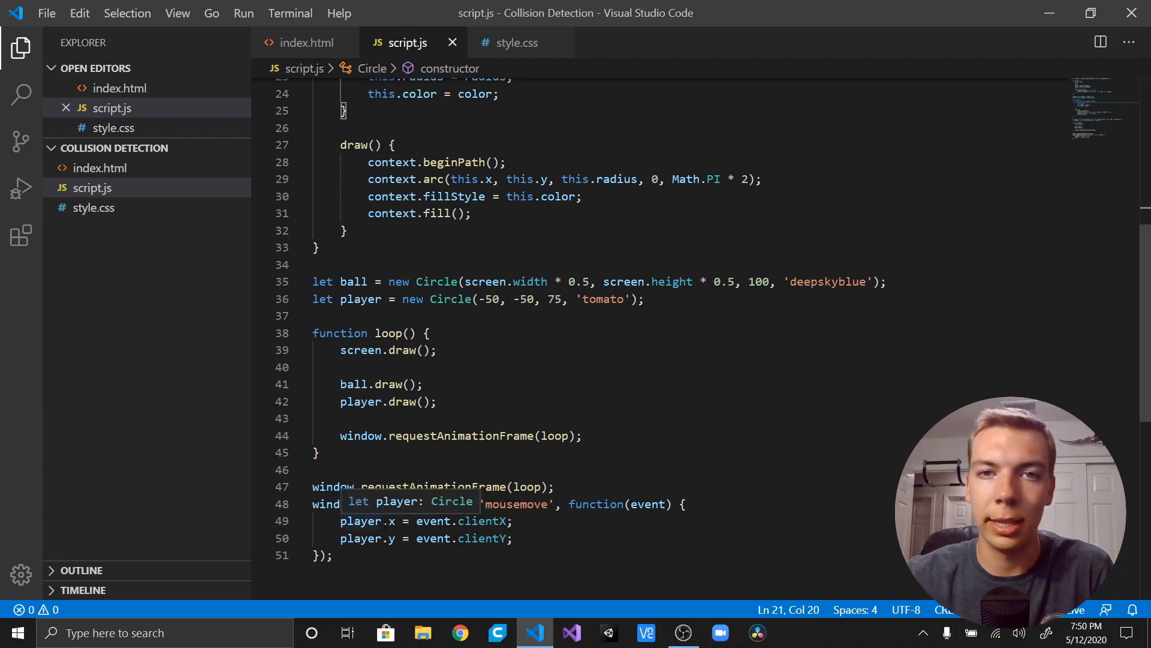
mouse_move(125, 159)
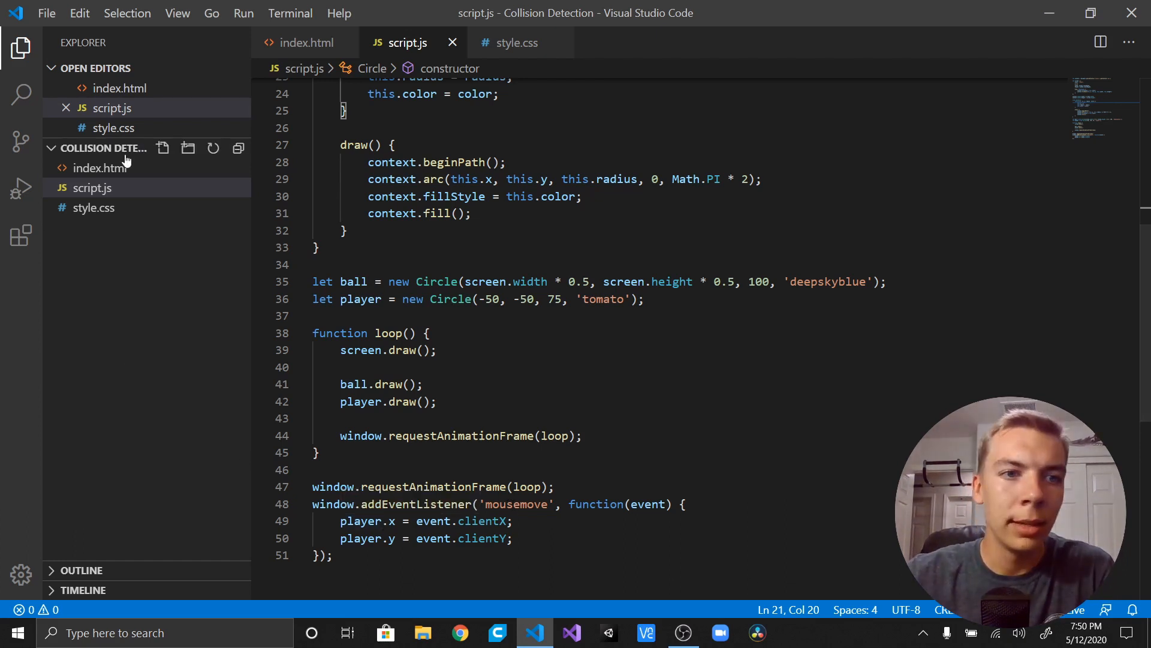
click(100, 168)
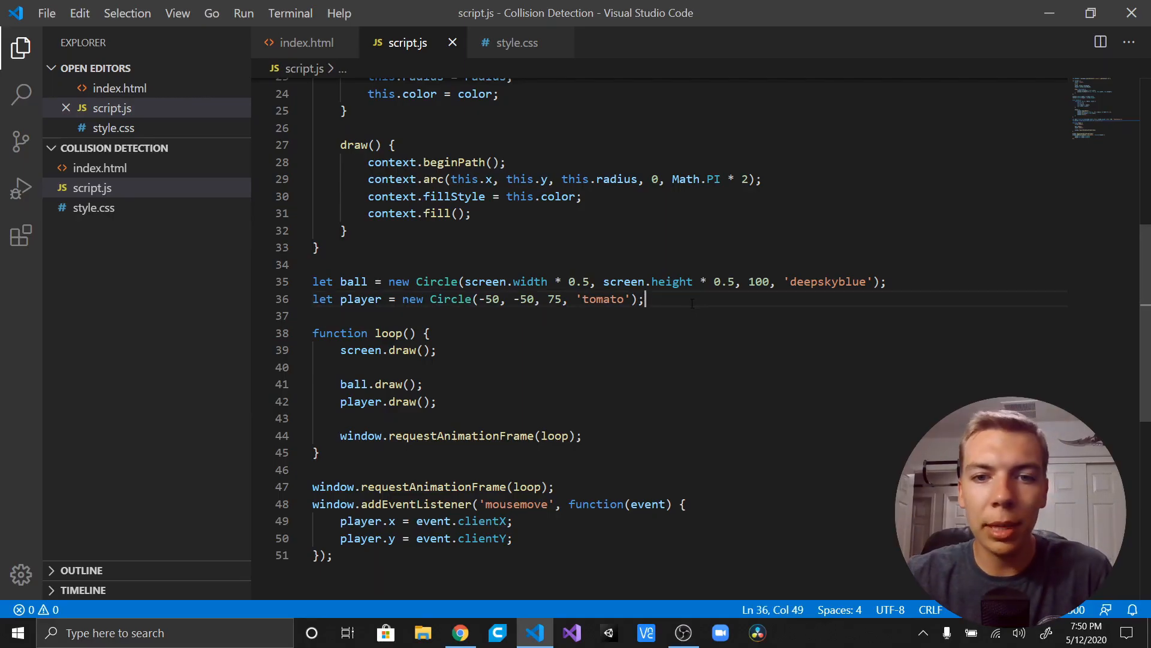
Declare function distance(x1, y1, x2, y2) with an opening brace.
text(d)
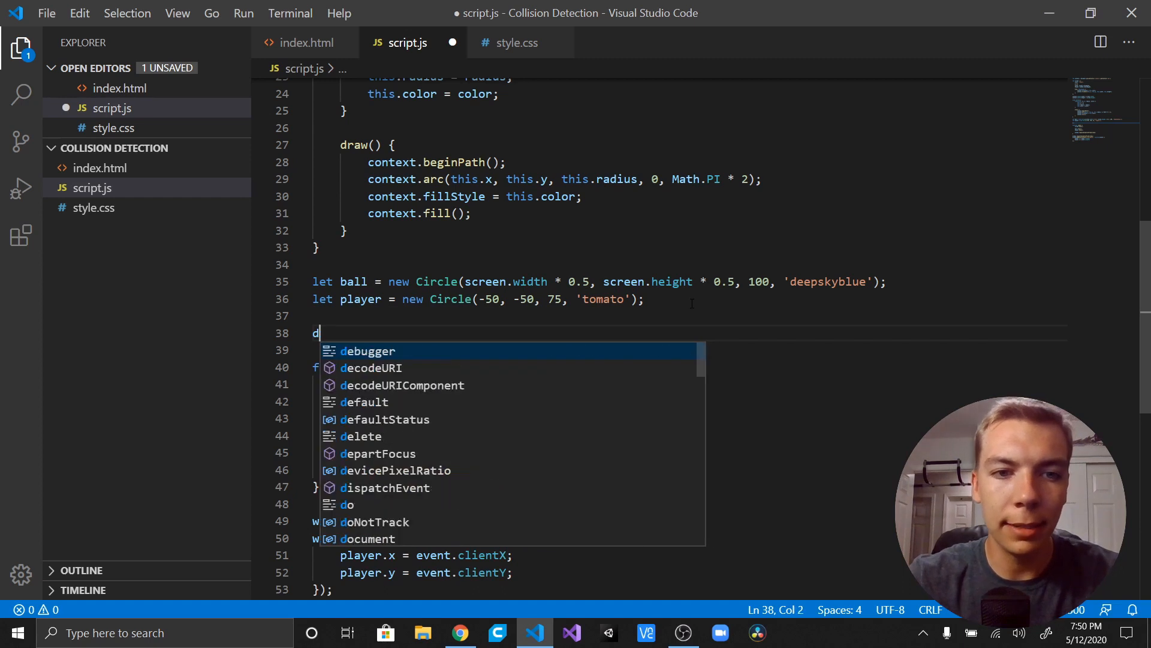
text(unction di)
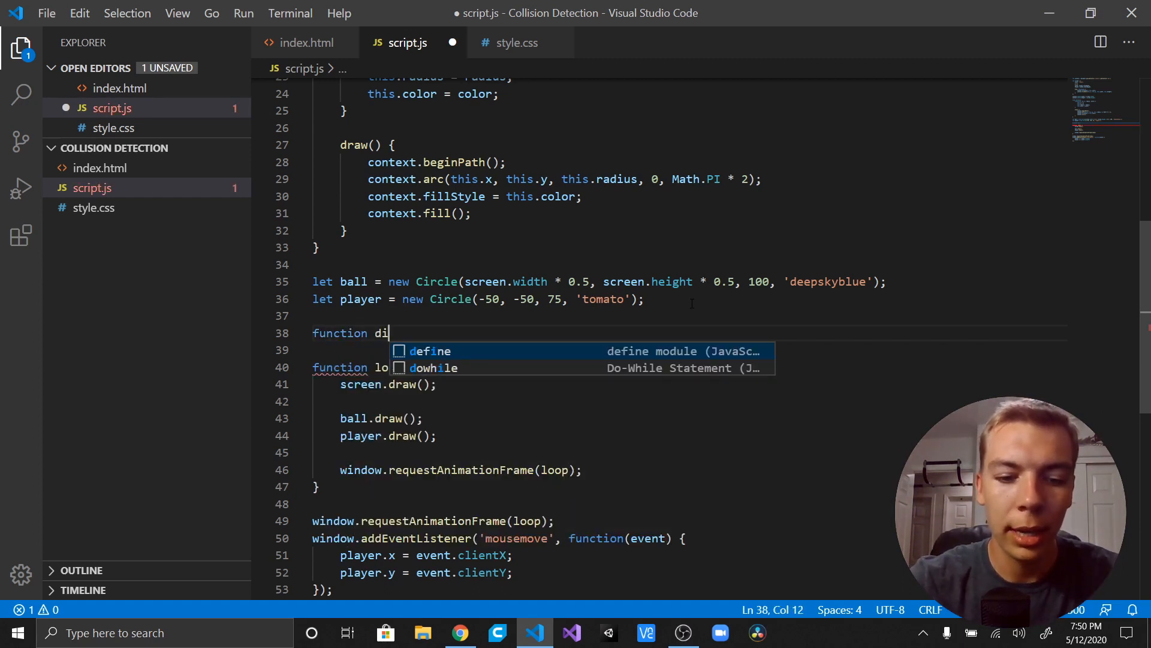
text(stance(x)
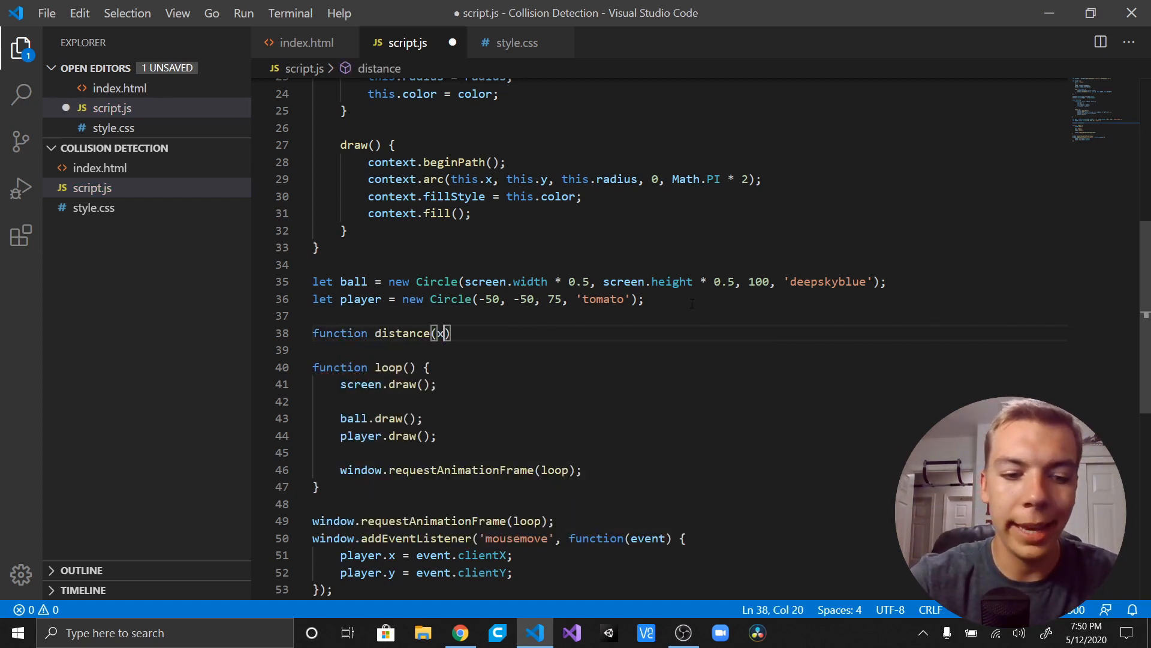
text(1, y1,)
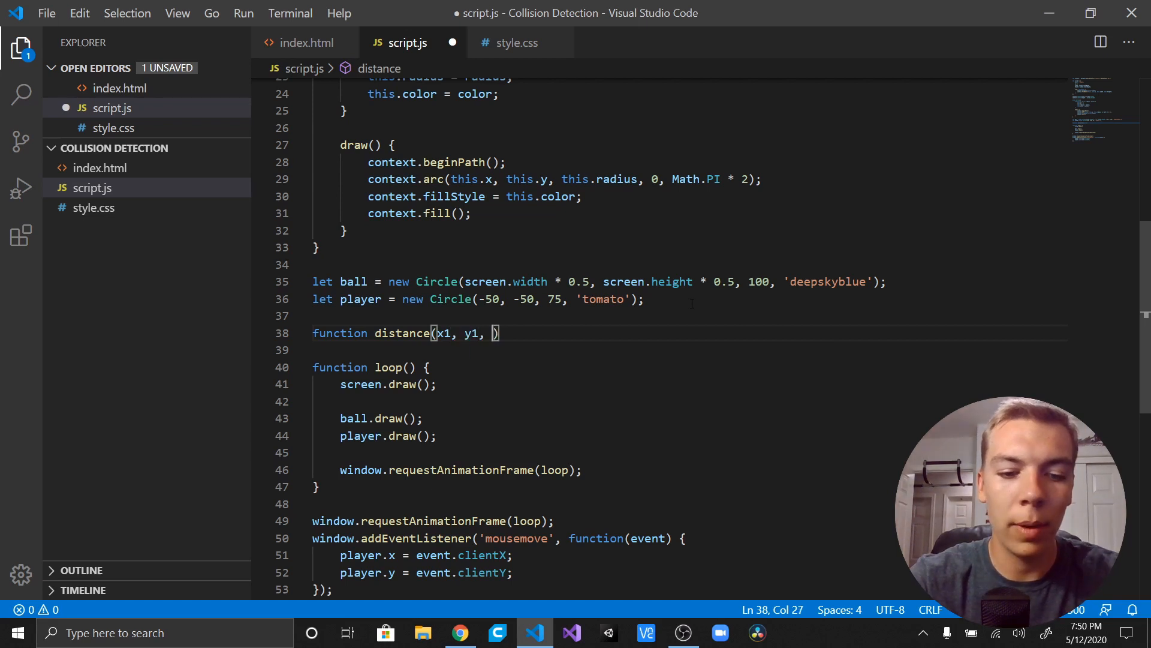
text(x2, y2)
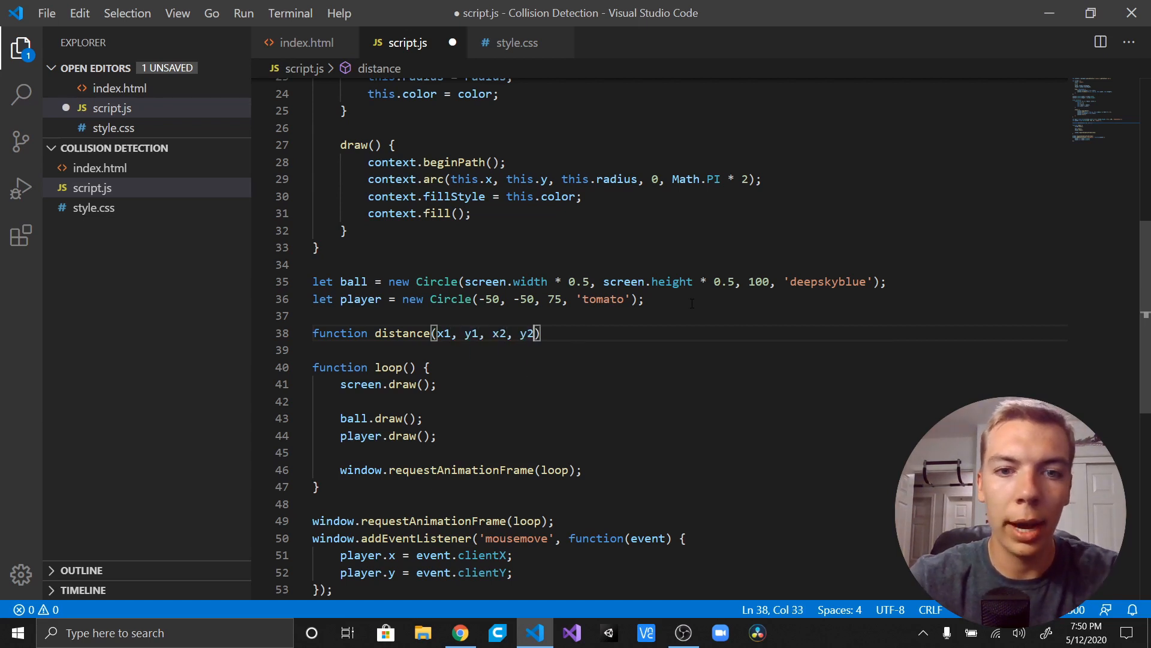
text({)
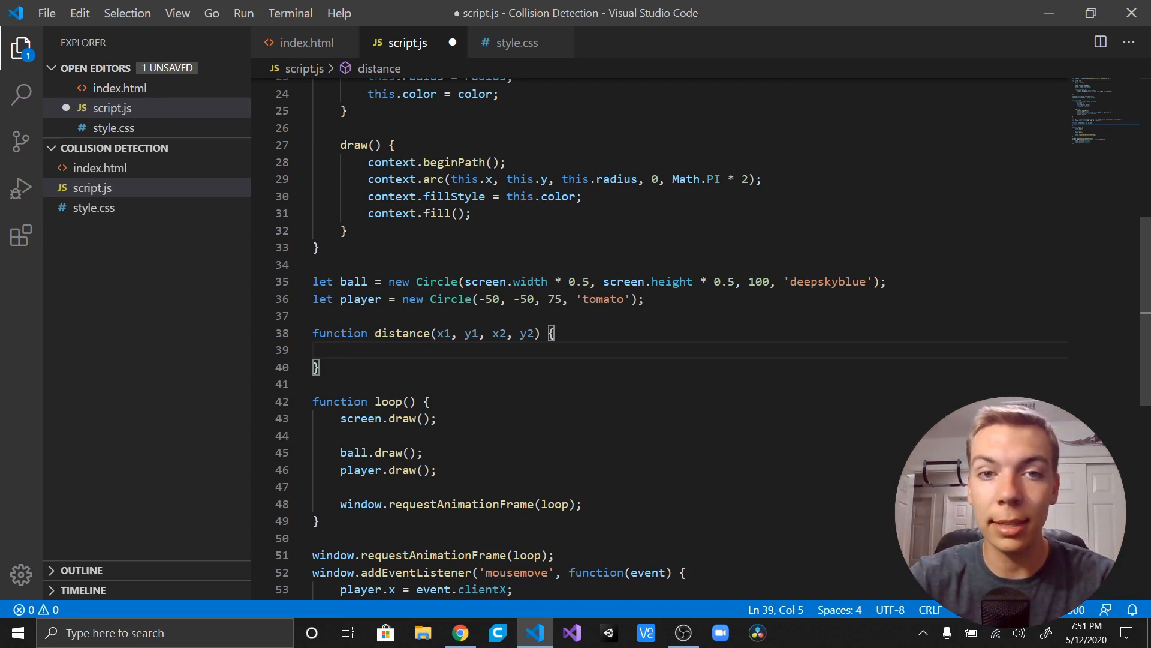
Compute the legs a = x2 - x1 and b = y2 - y1 inside distance.
text(let)
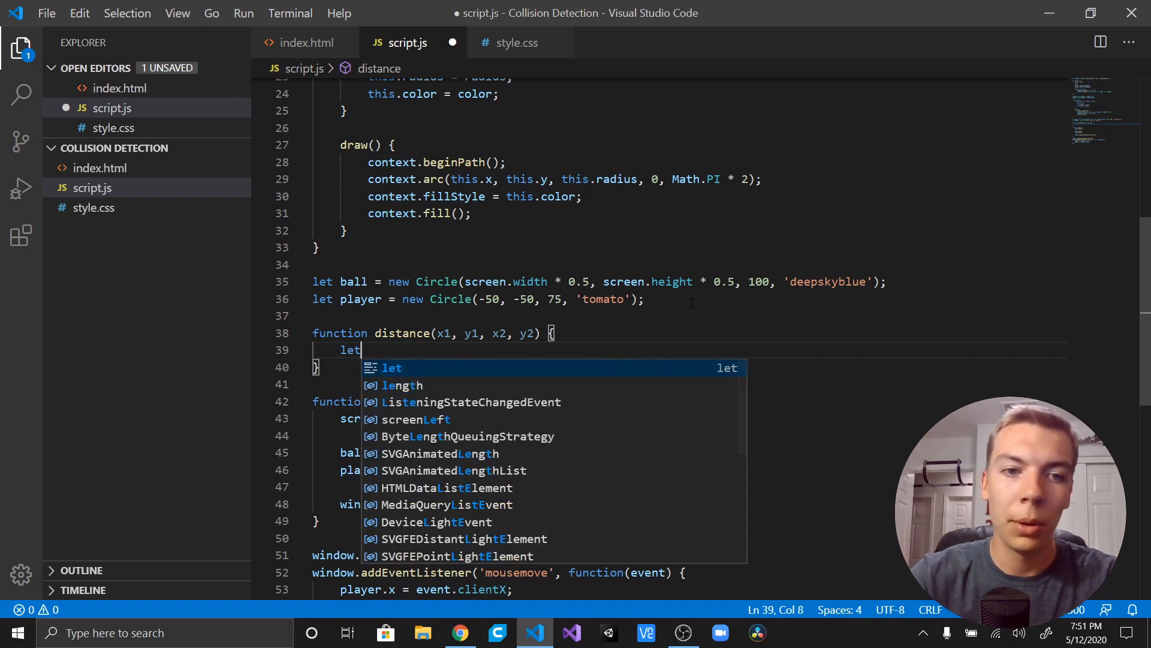
text(a = x2)
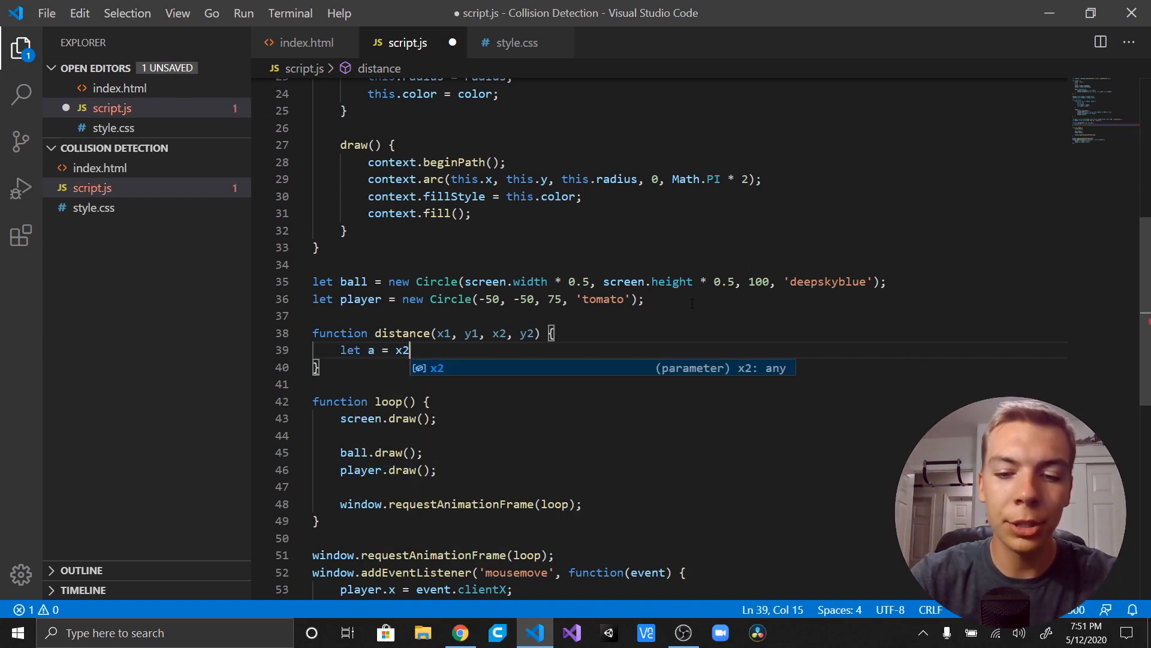
text(- x1;)
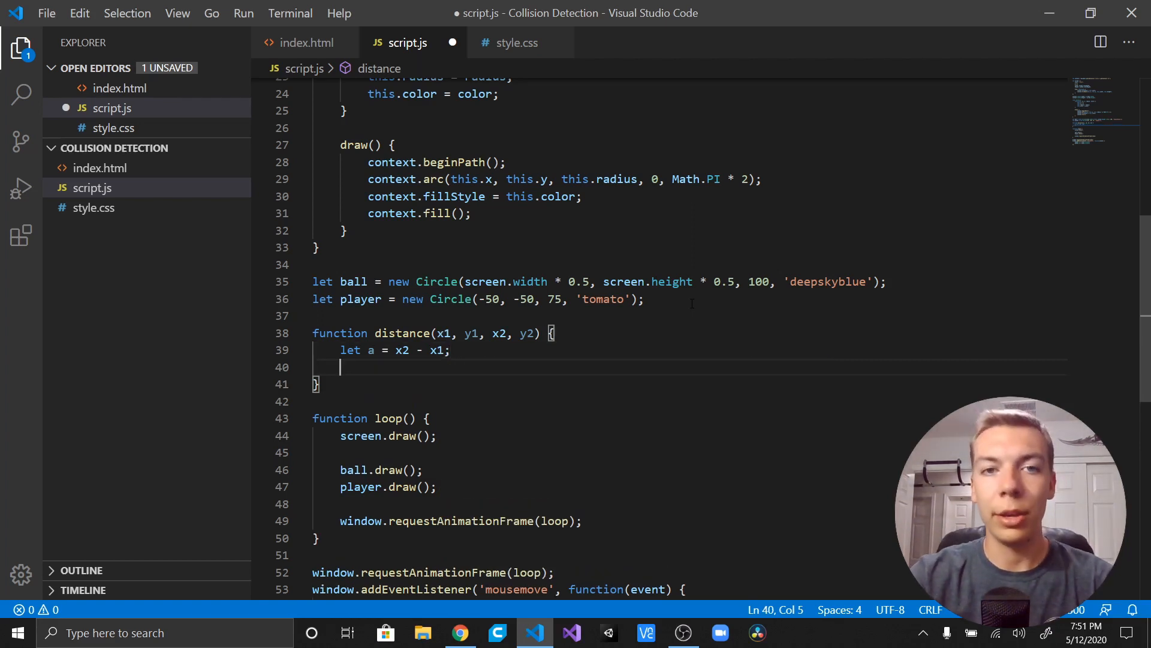
text(let)
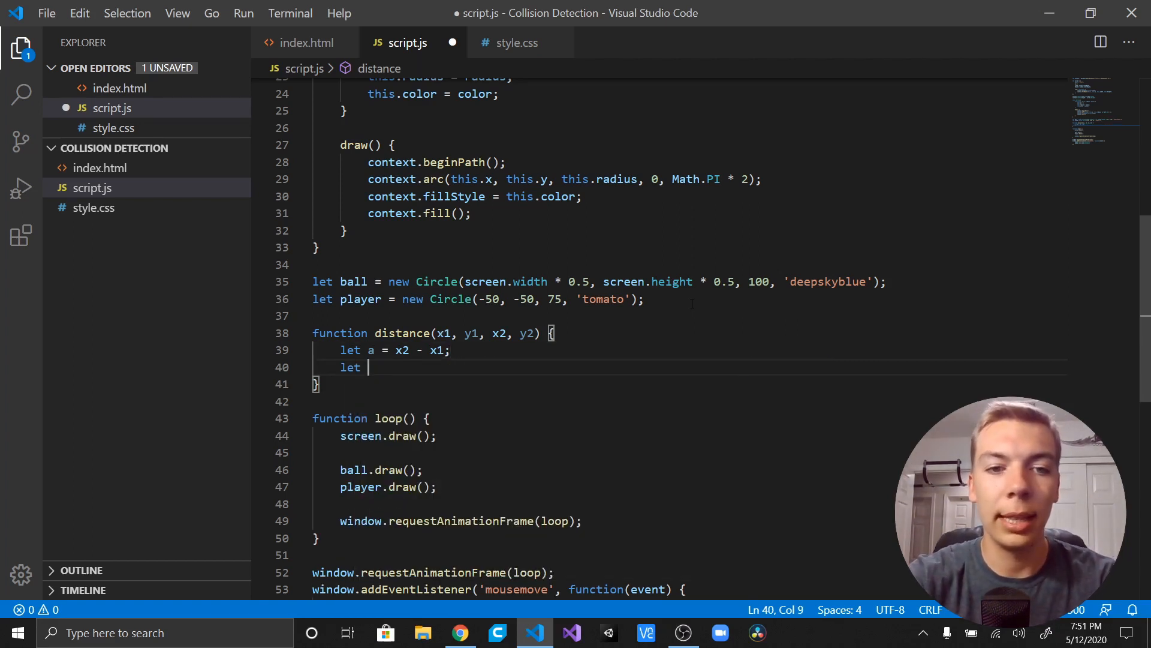
text(b =)
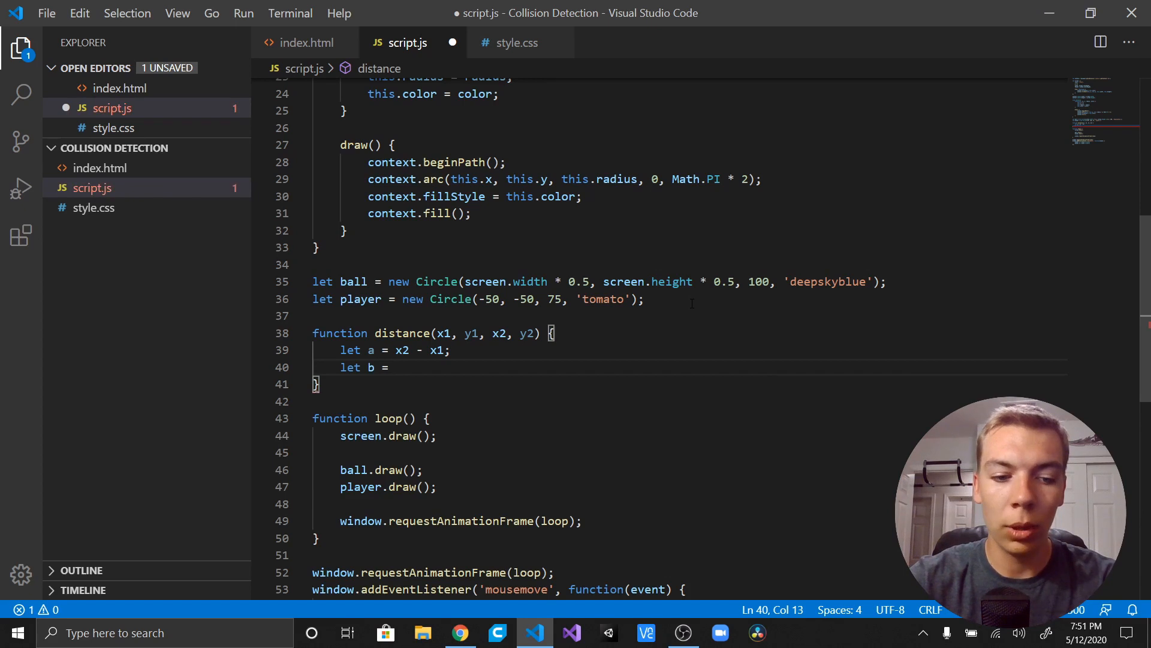
text(y2 - y)
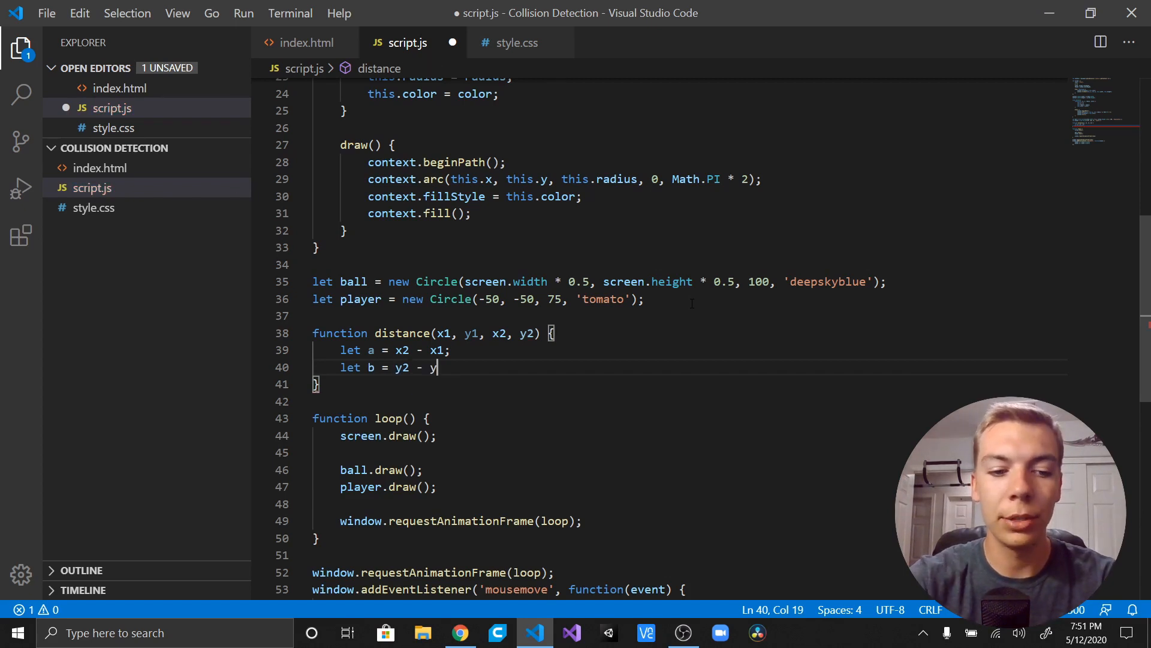
text(1;)
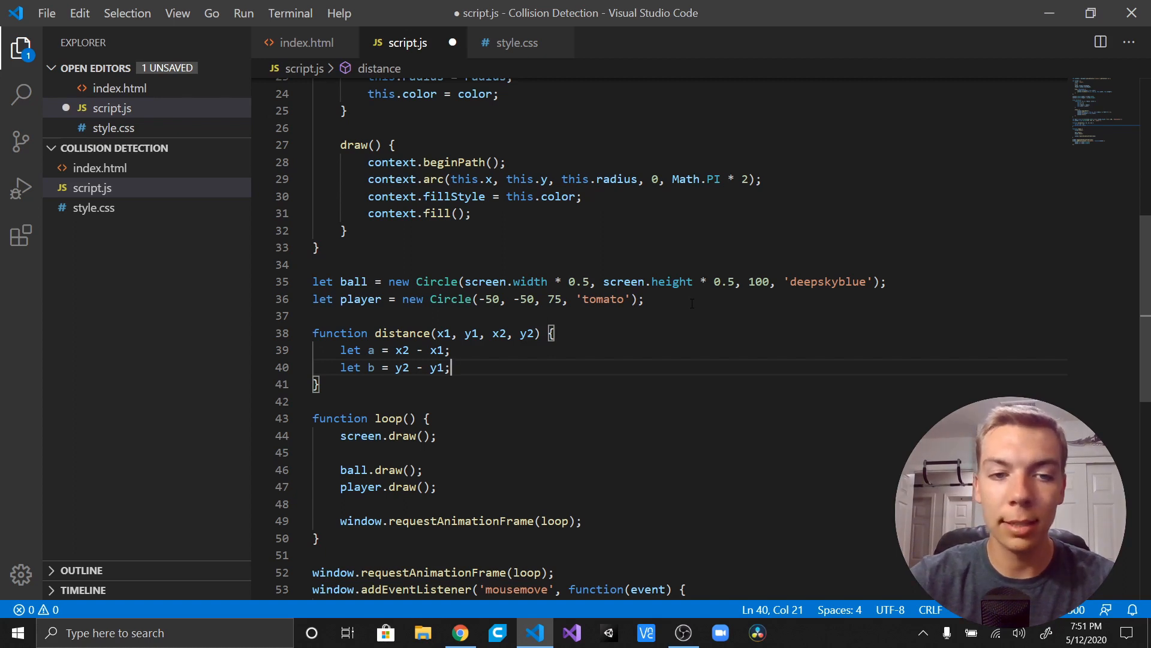
Set c = Math.sqrt(Math.pow(a, 2) + Math.pow(b, 2)) and return c.
text(let)
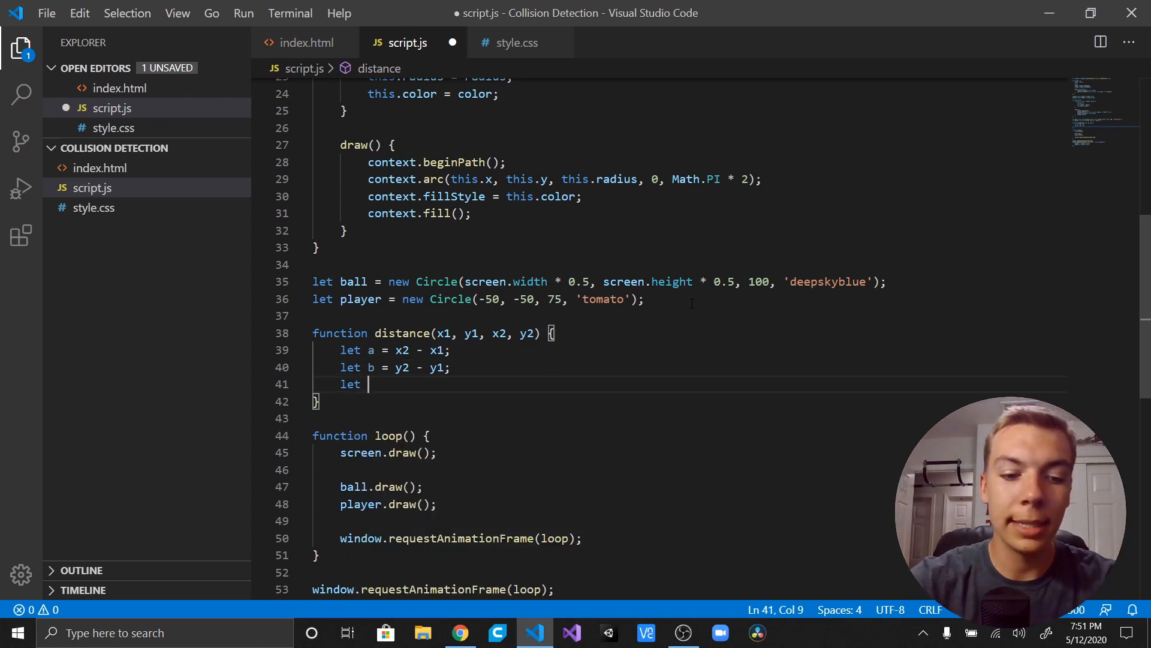
text(c =)
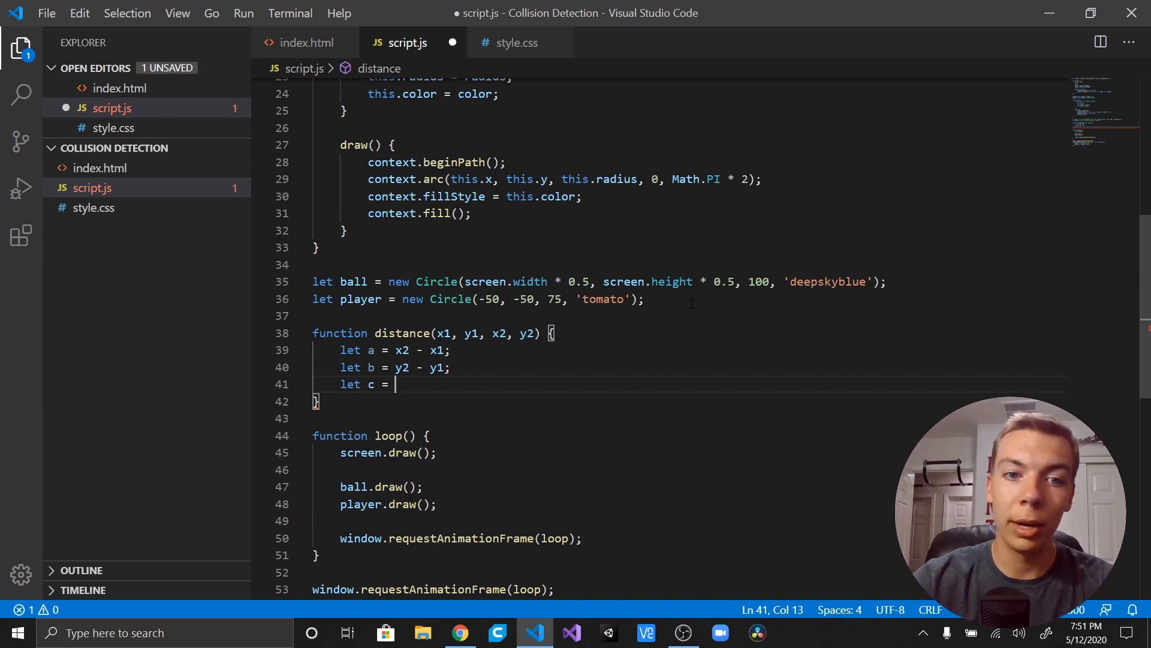
text(M)
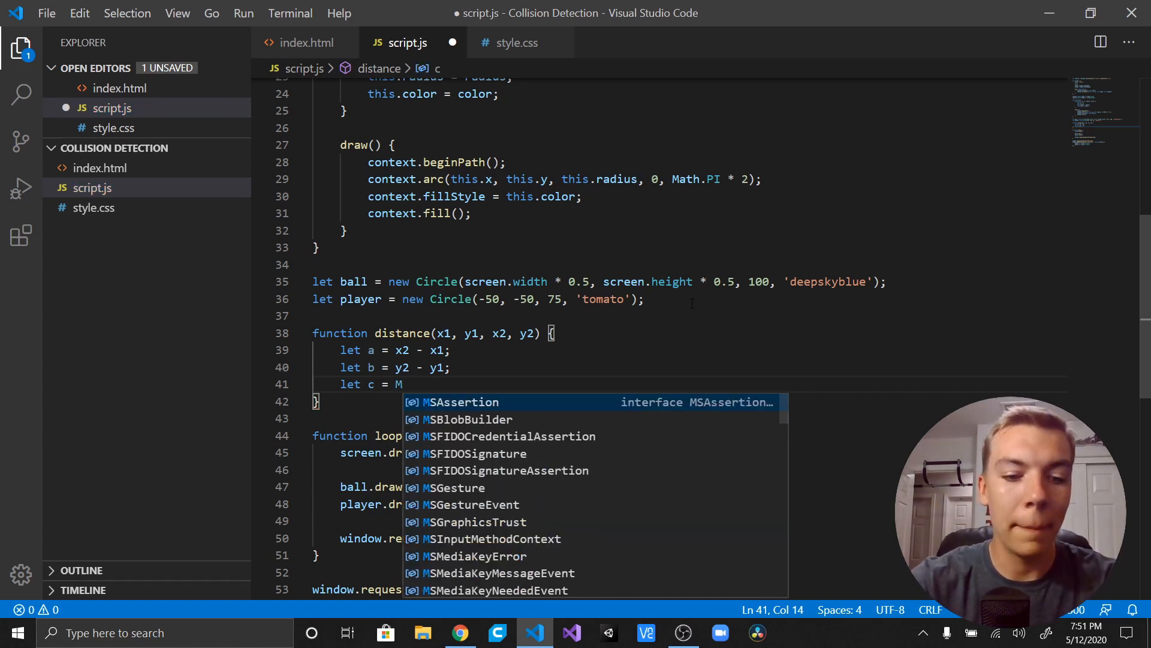
text(ath.sqrt)
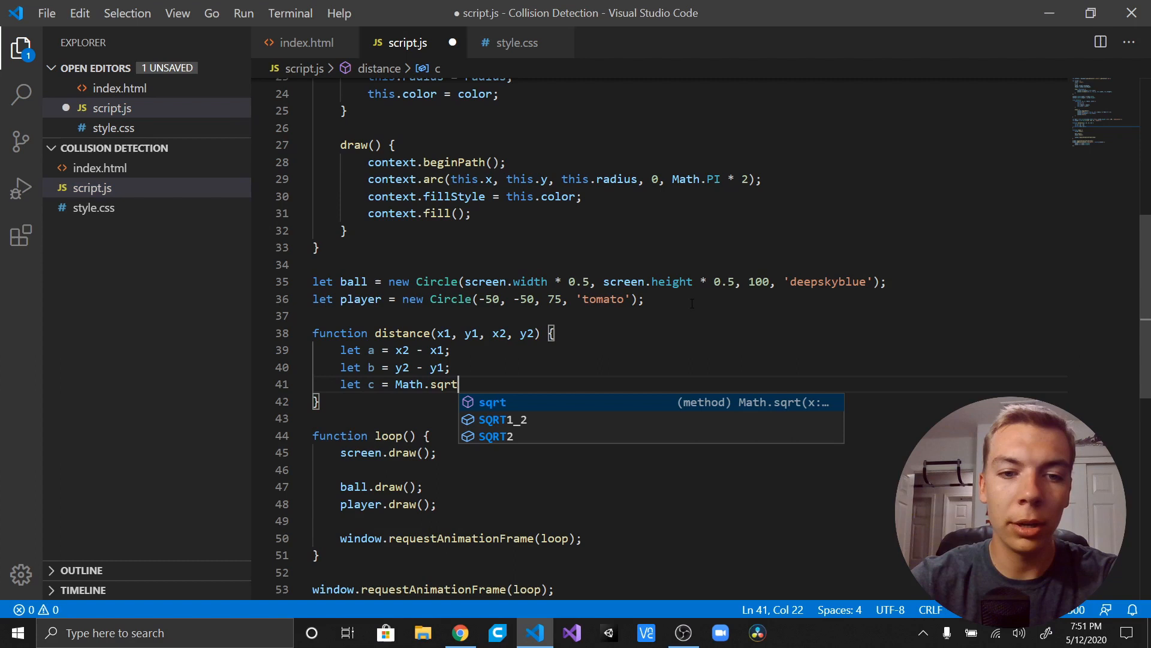
text(()
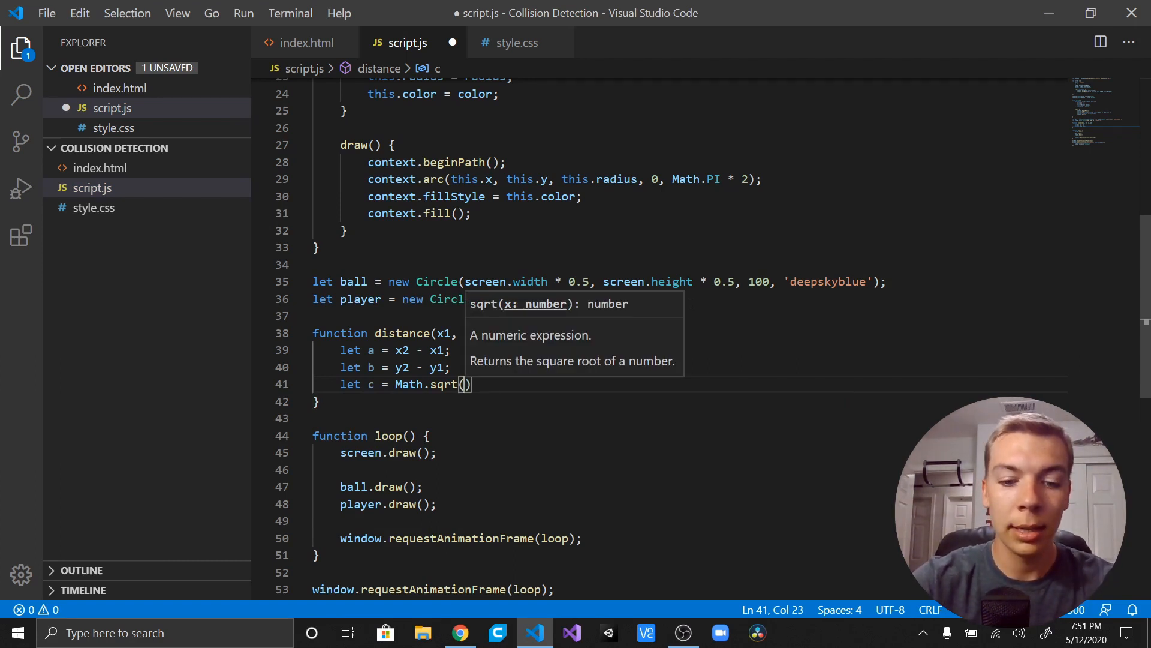
text(Math.pow)
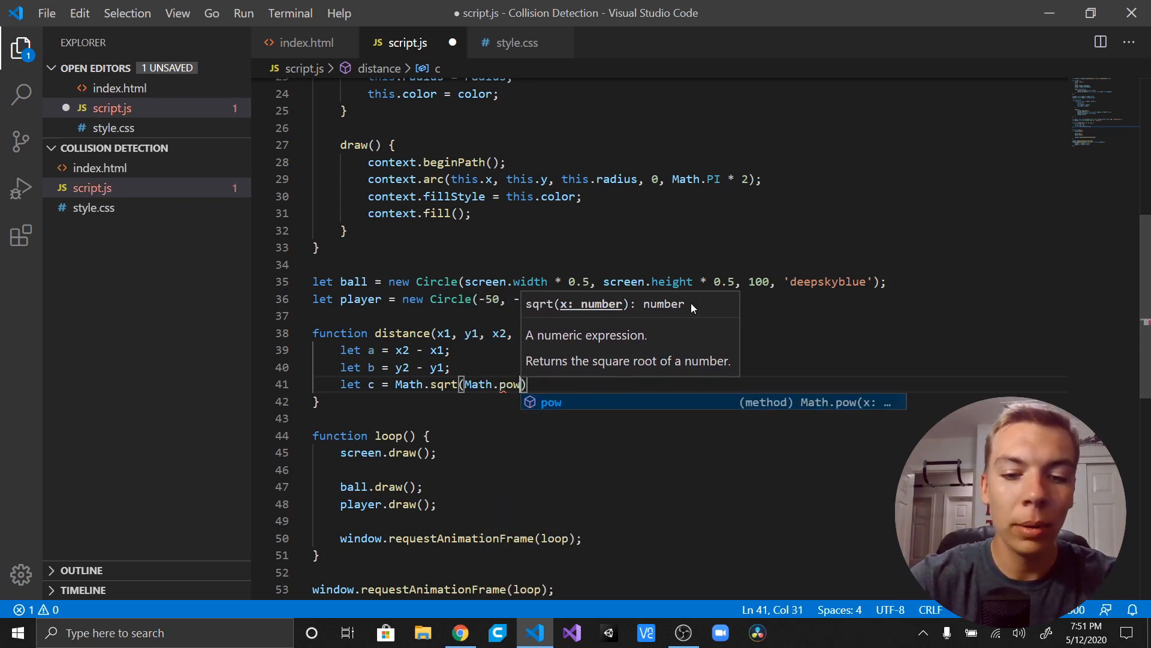
text(a, 2)
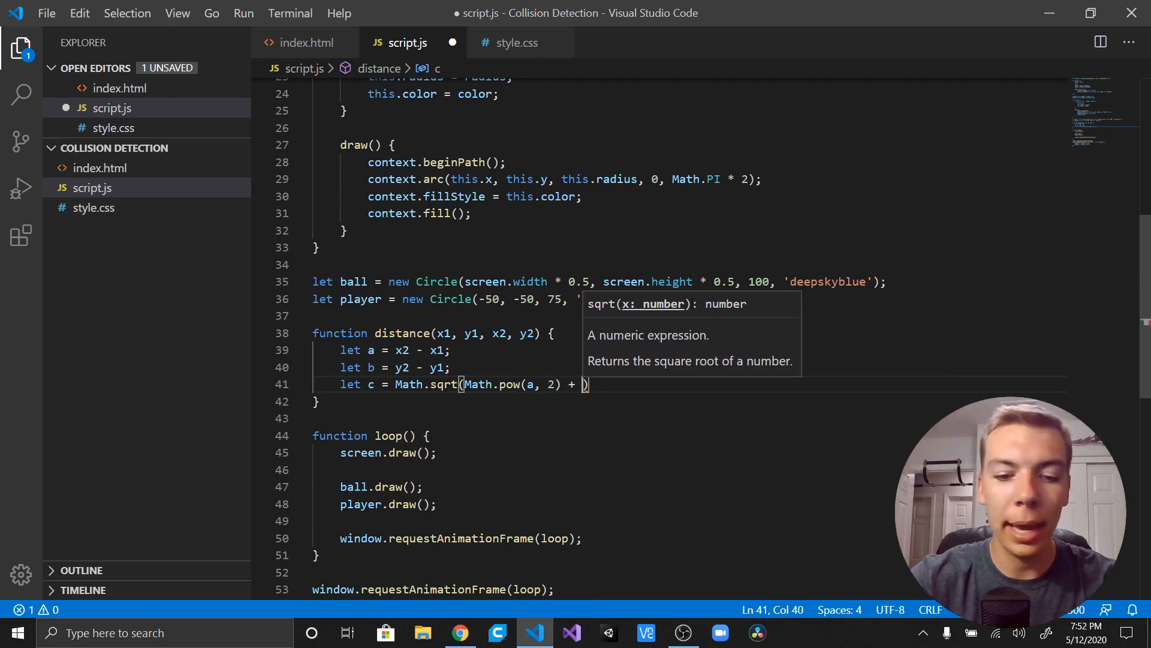
text(Math.p)
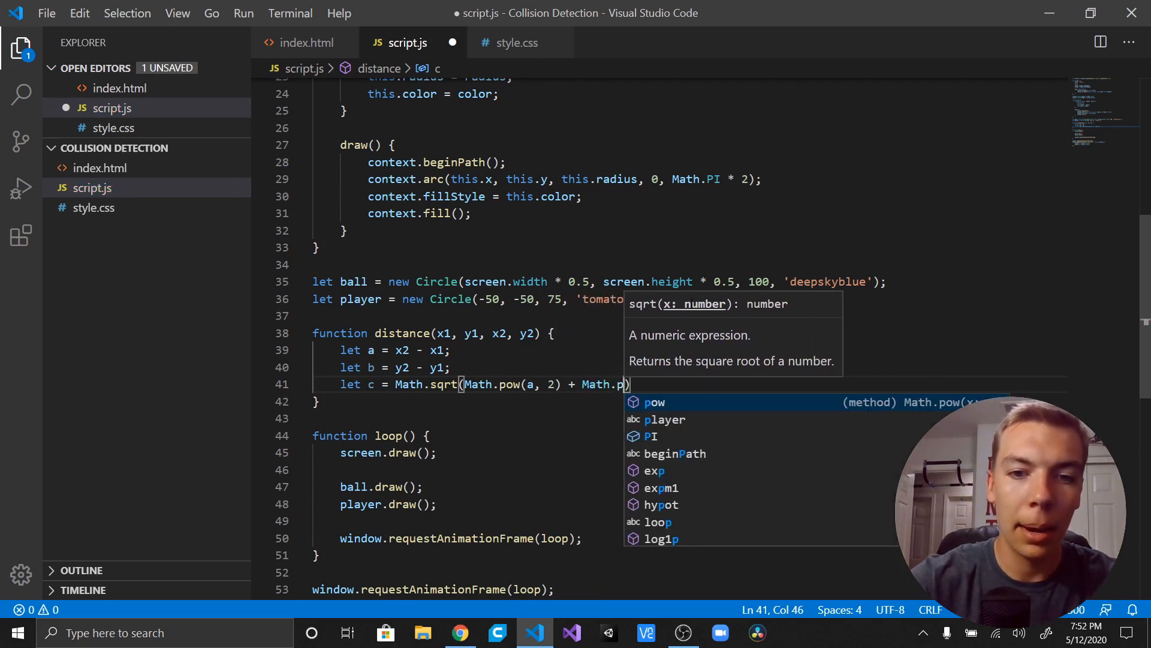
text(ow)
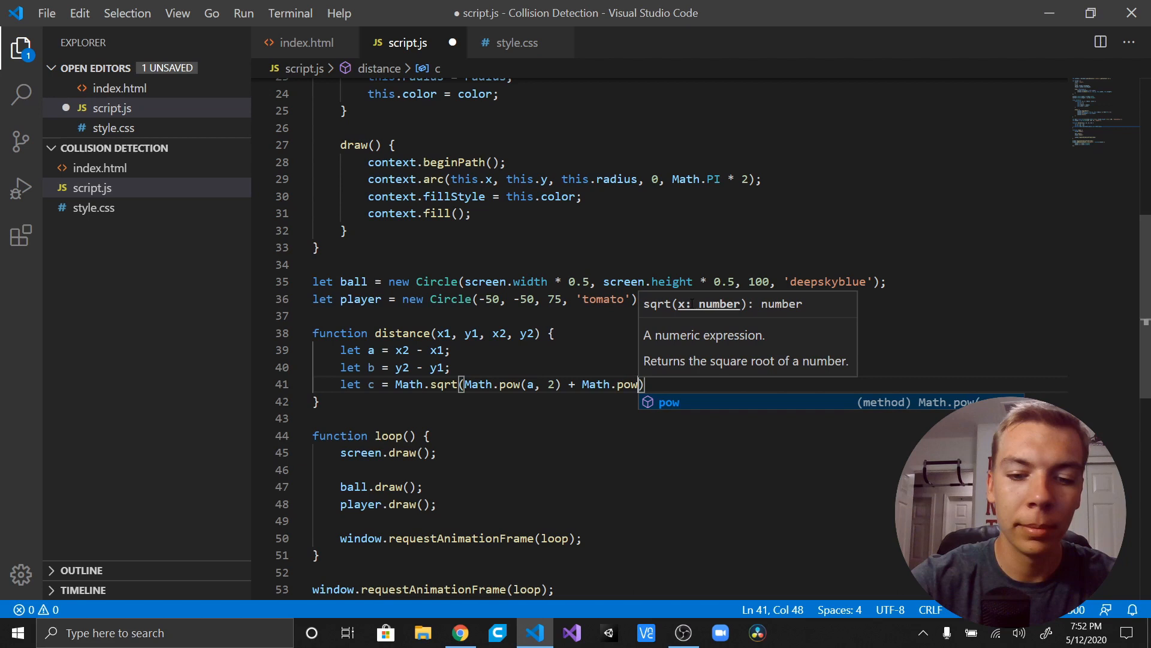
text((b, 2)
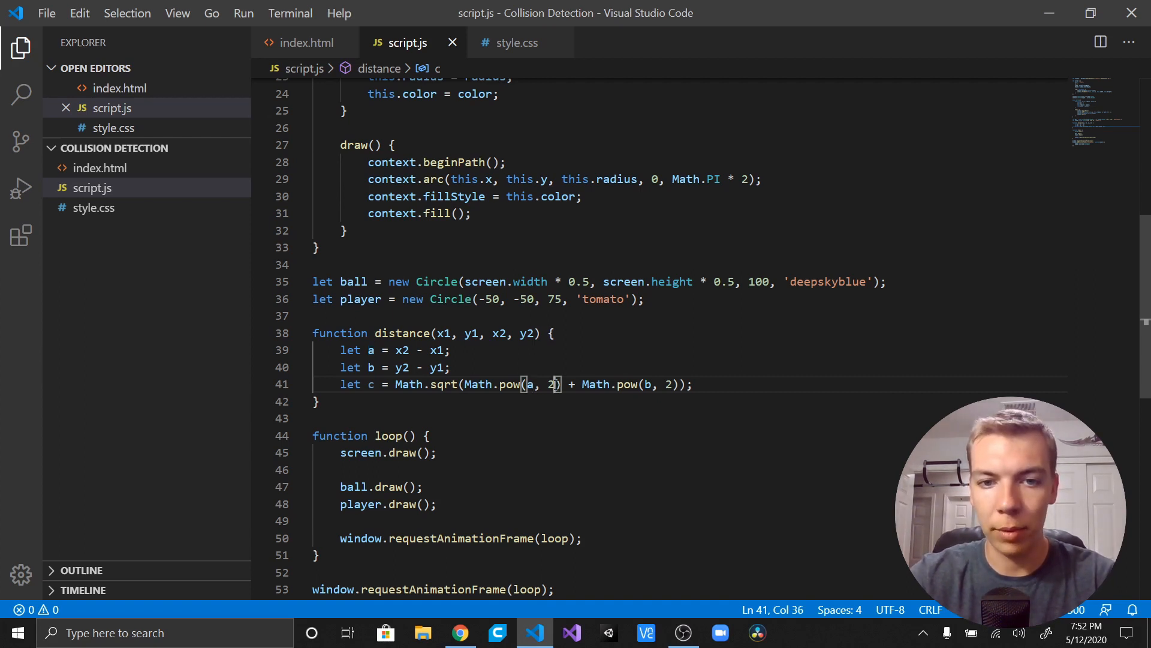
mouse_move(535, 632)
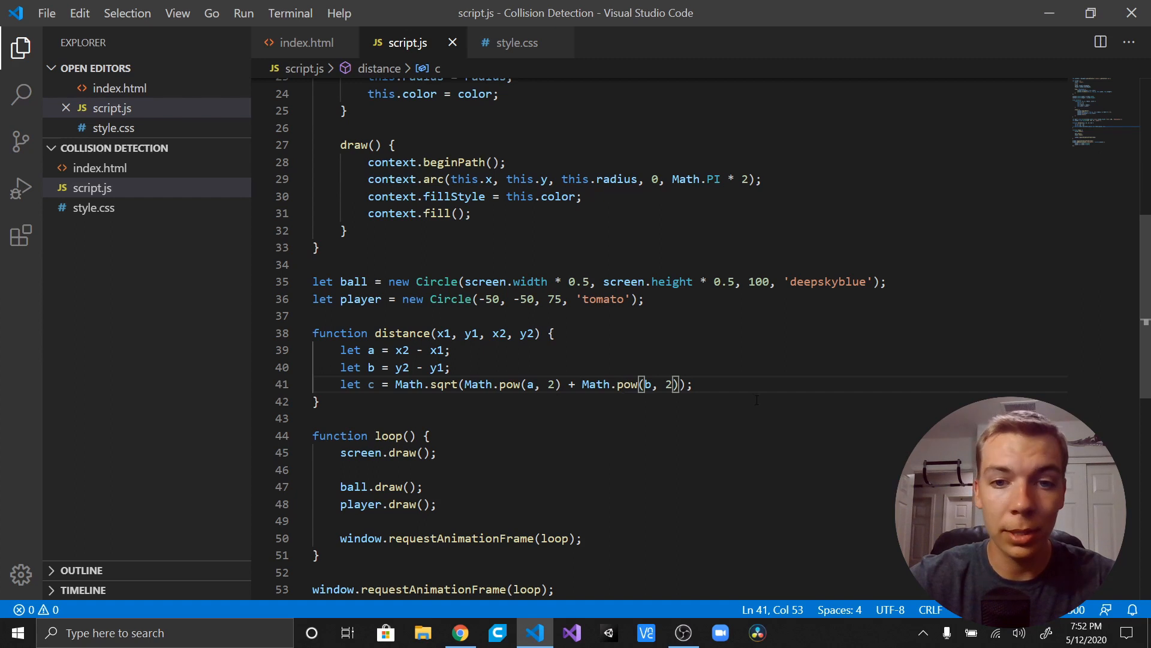
text(return c;)
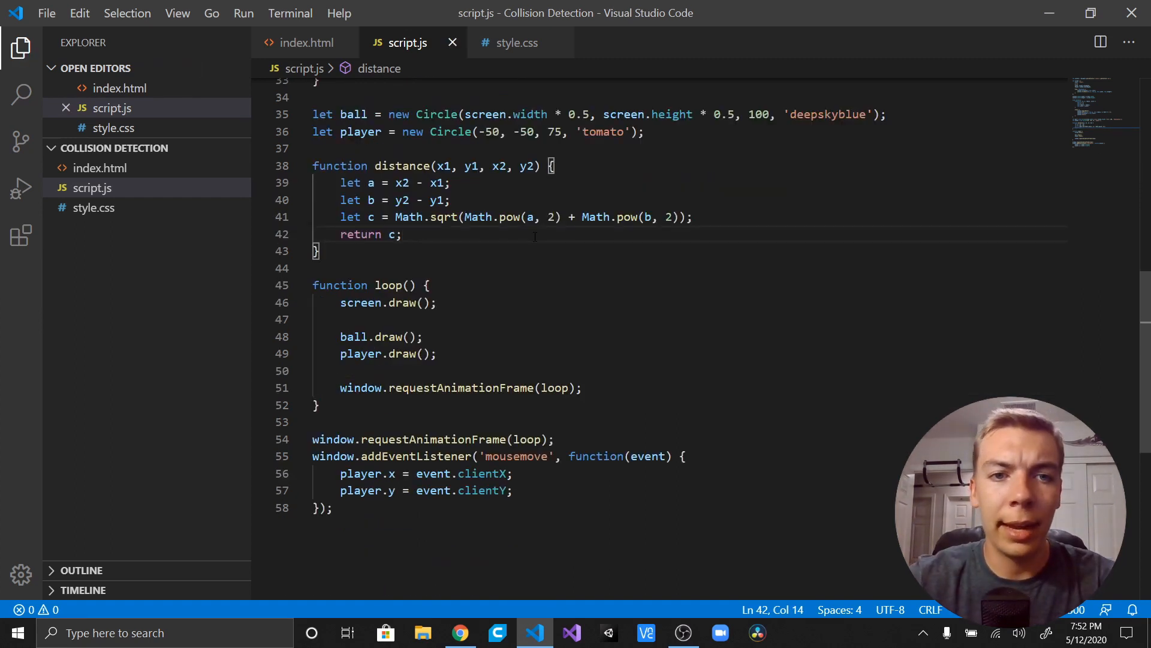
key(Enter)
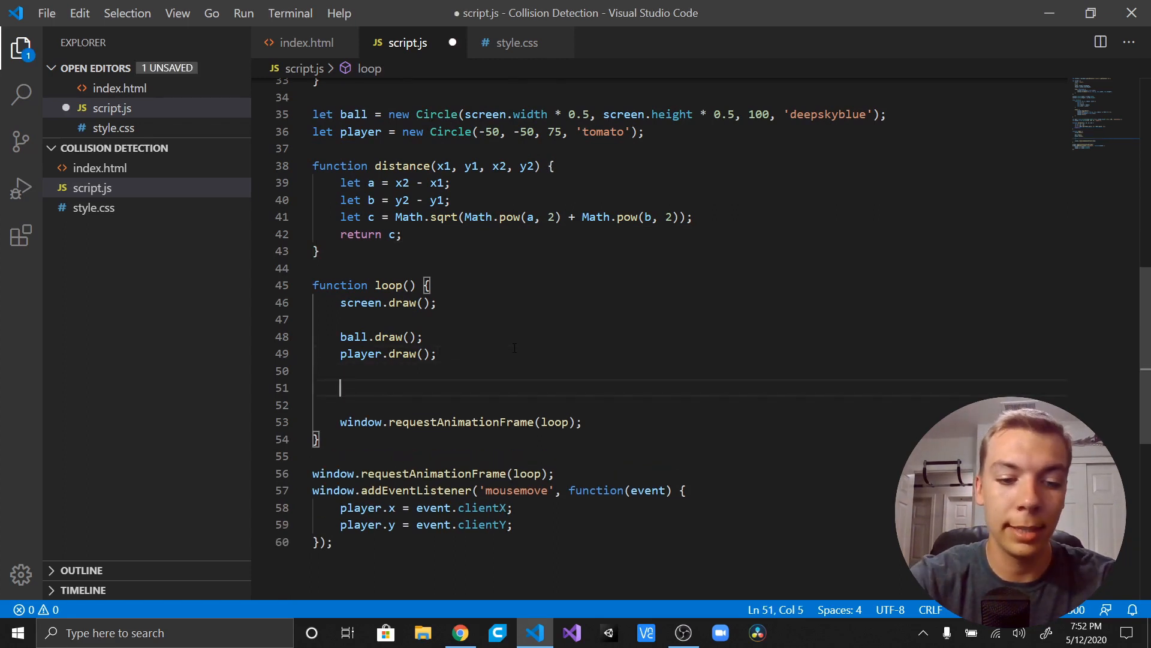
Add if (distance(ball.x, ball.y, player.x, player.y) < ball.radius + player.radius) { } to loop().
text(if (distance()
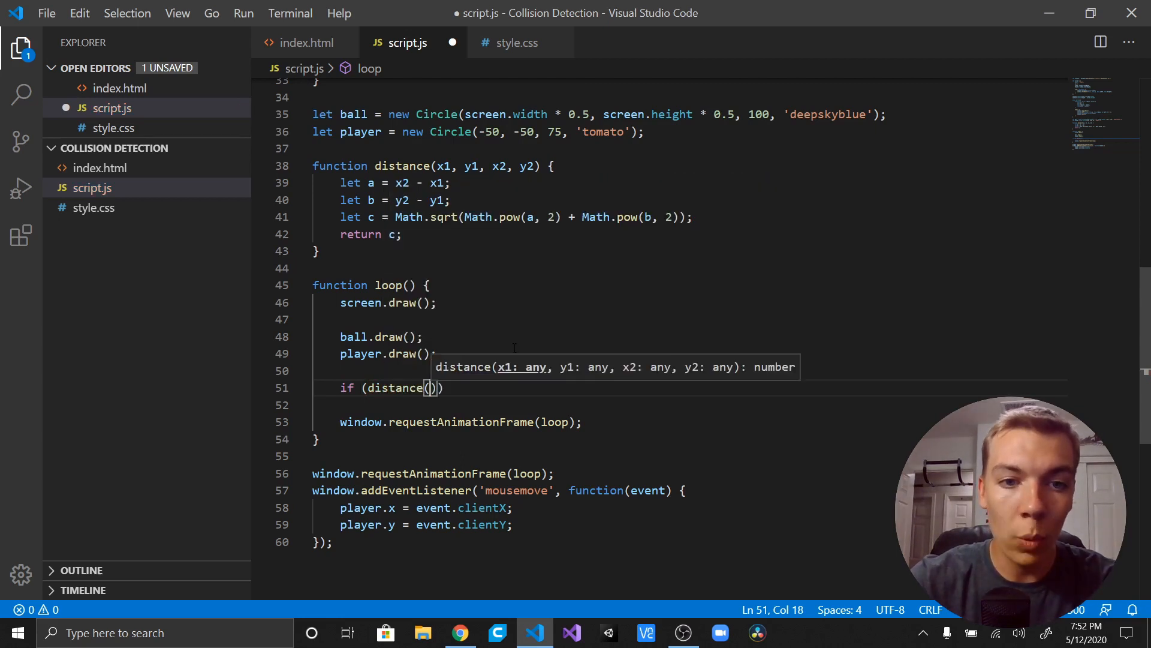
text(ball.x)
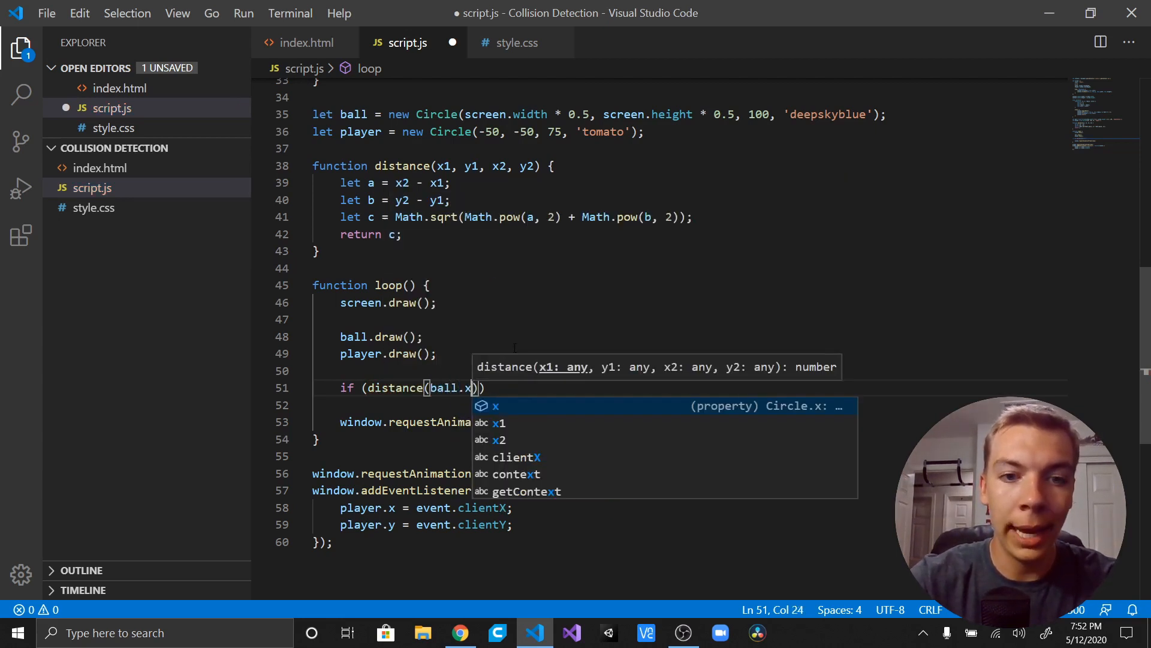
text(, ball.y, player.x, player.y)
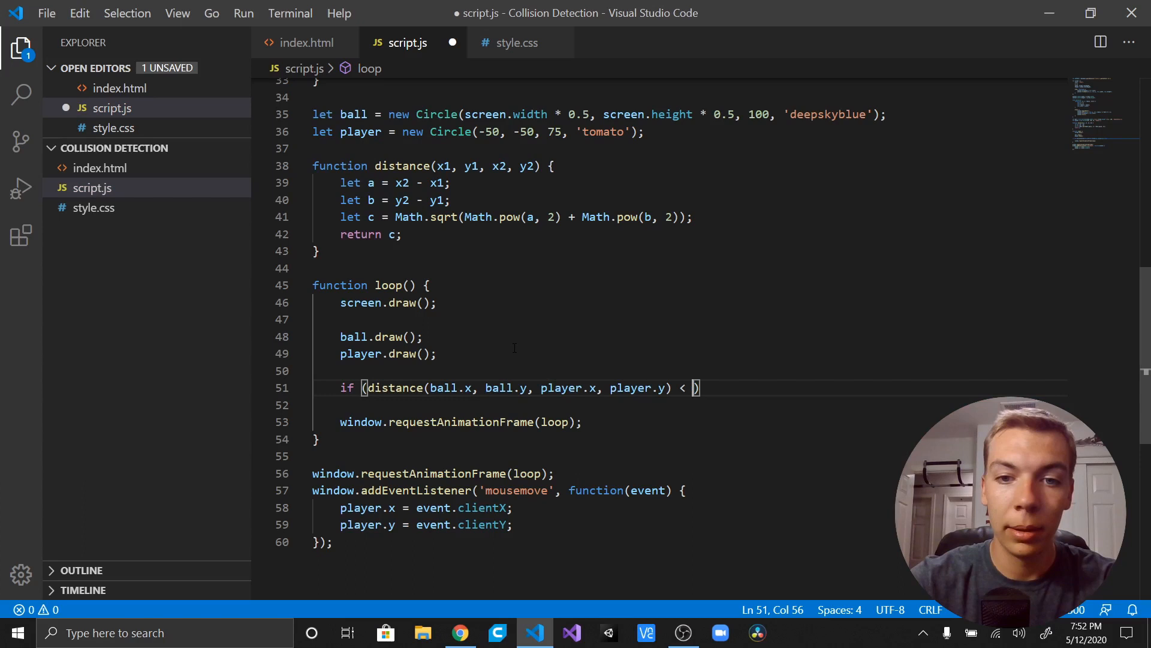
text(ball.radius + player)
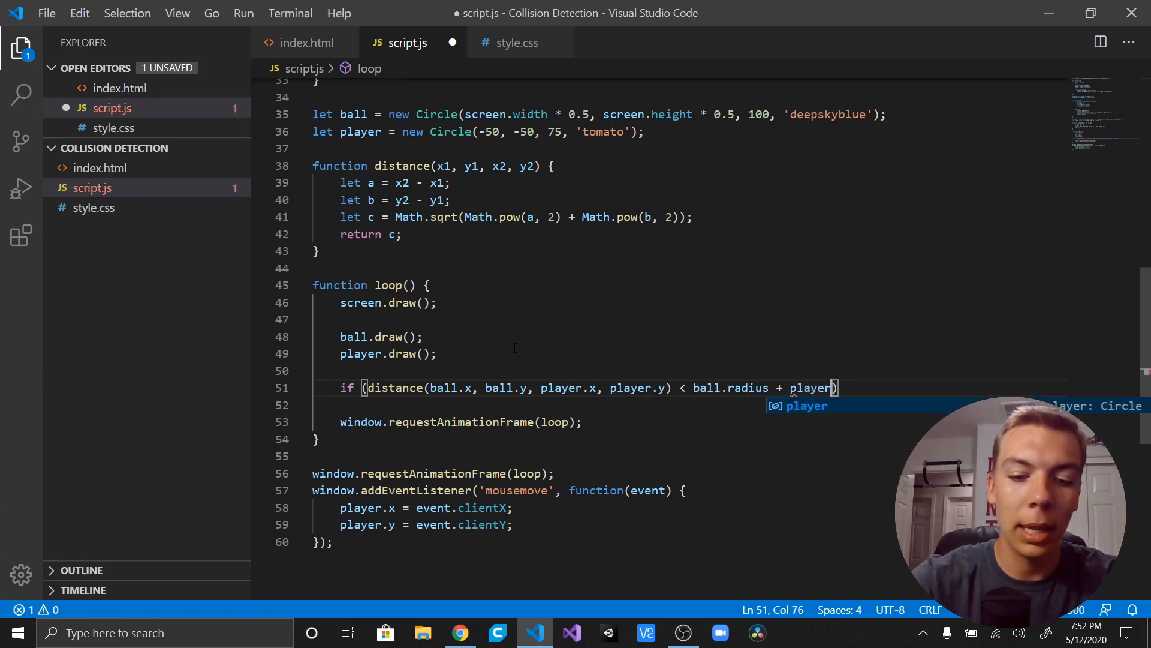
text(.radius)
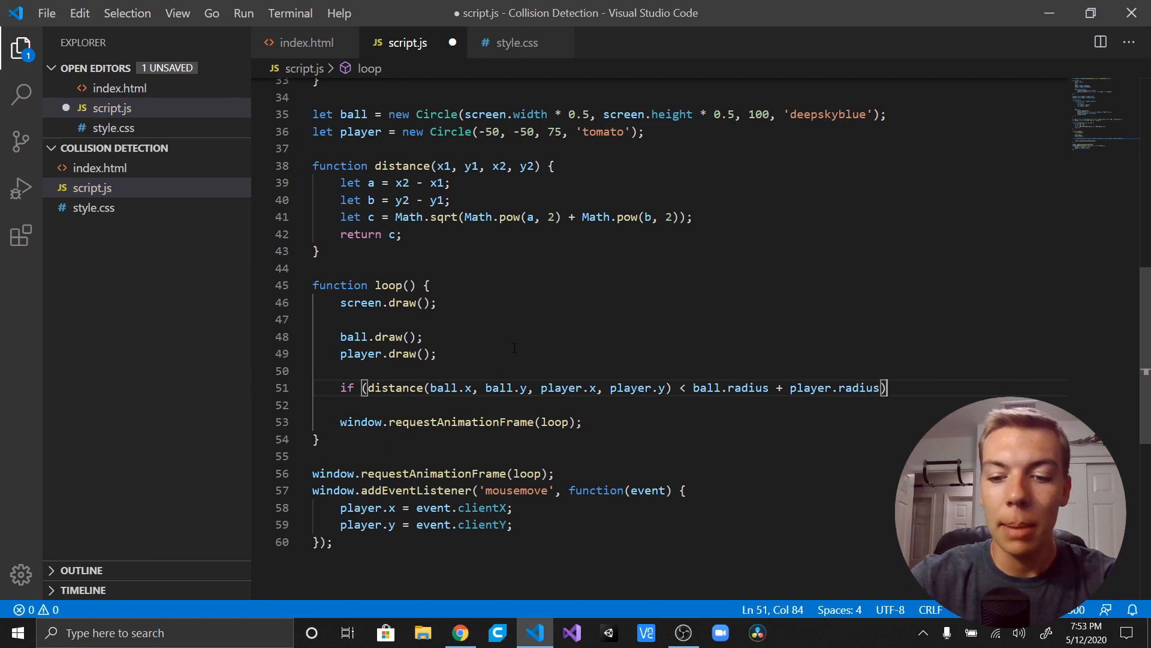
text({)
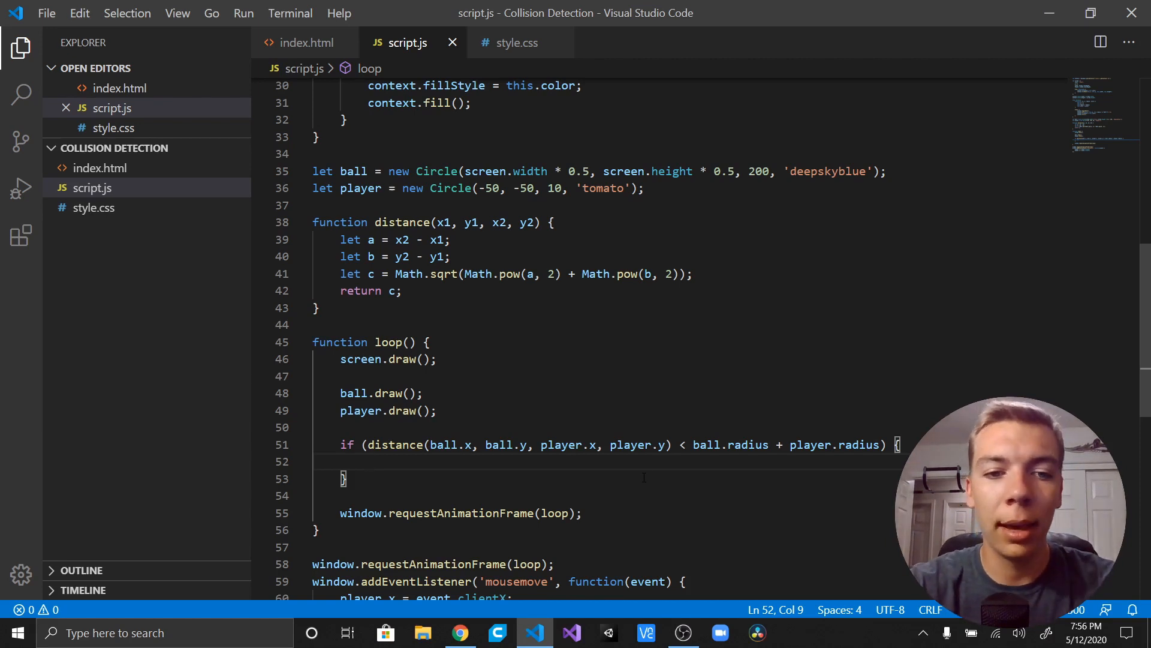
On collision set ball 'tomato' and player 'deepskyblue', else reverse them, and view the page in Chrome.
text(b)
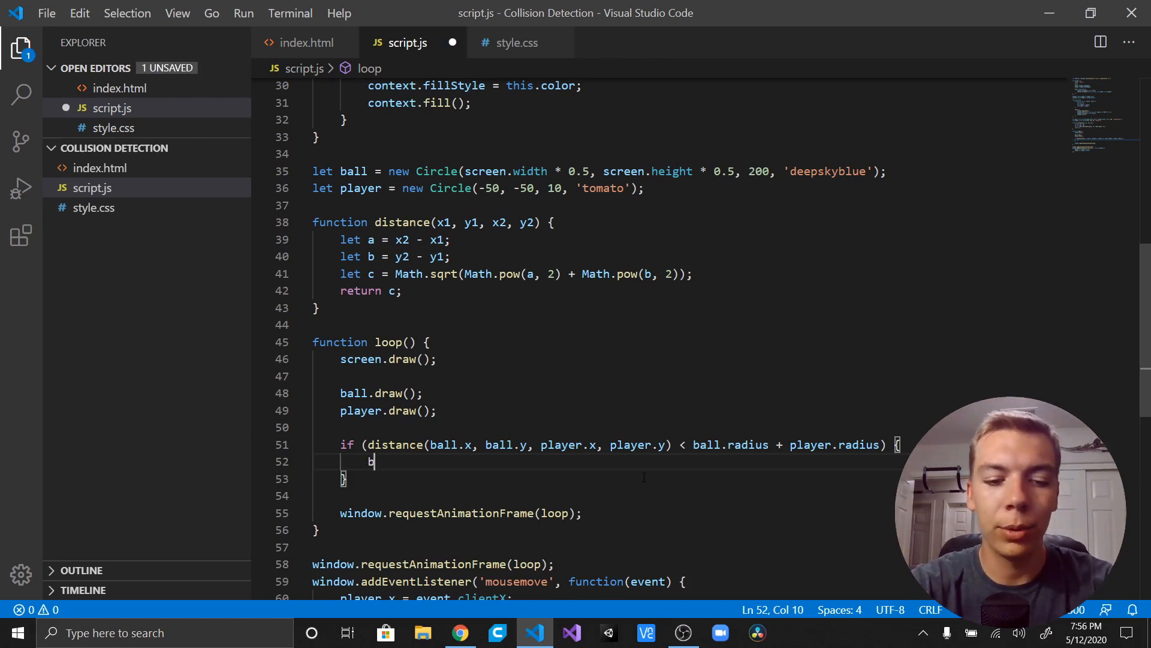
text(all.color = ')
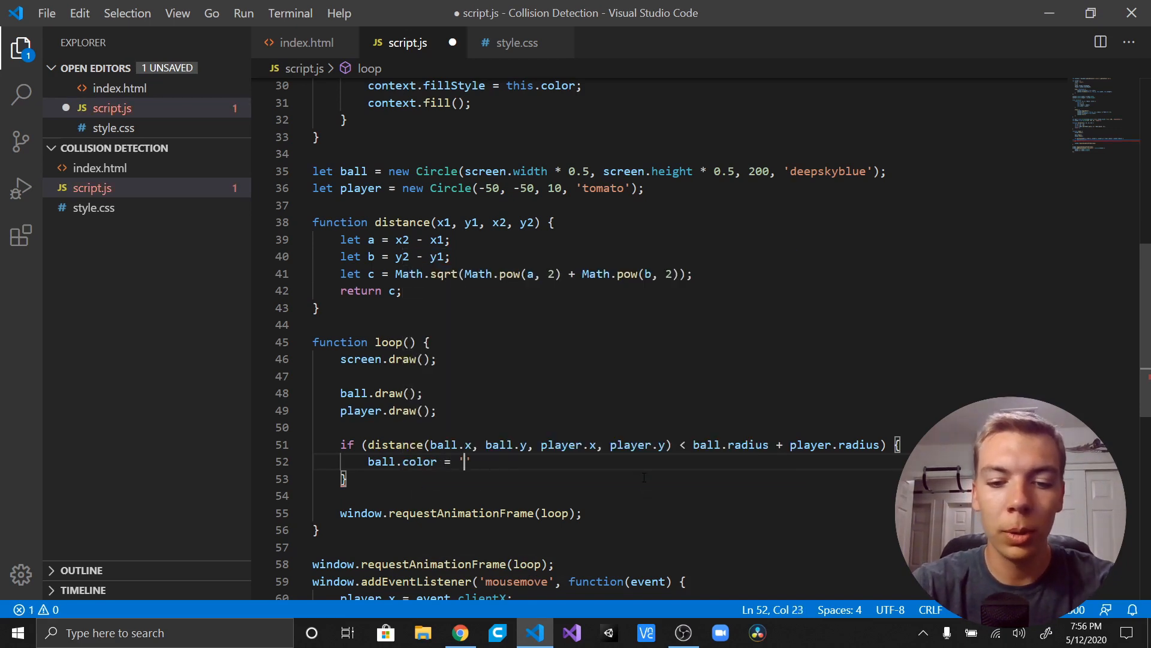
text(tomato)
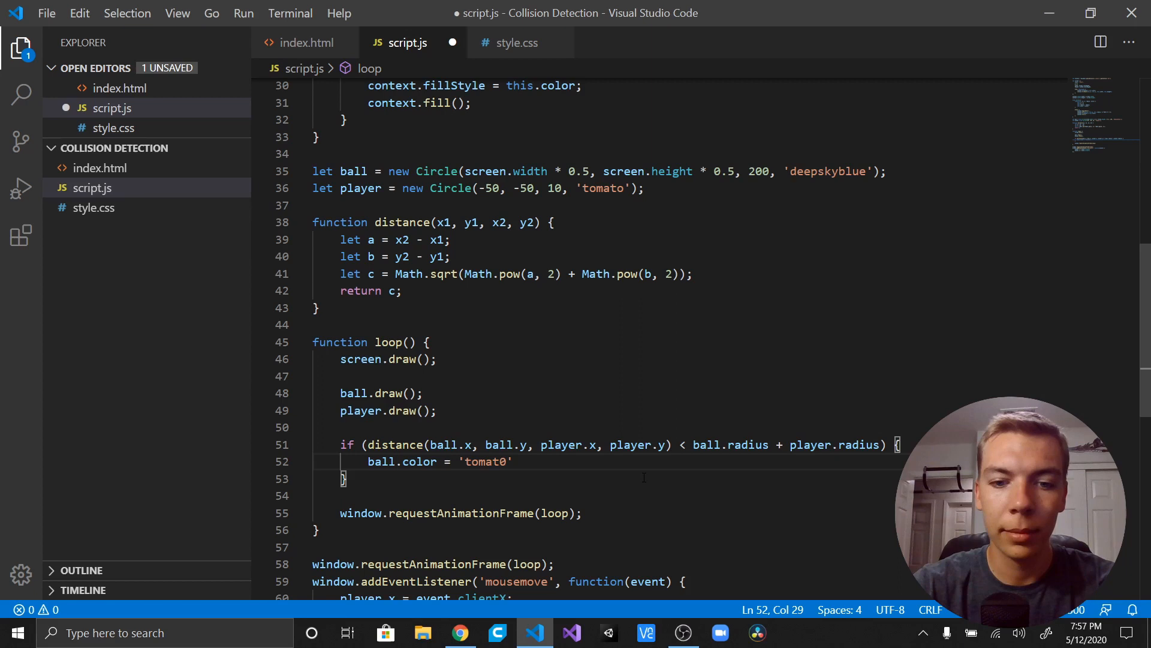
key(enter)
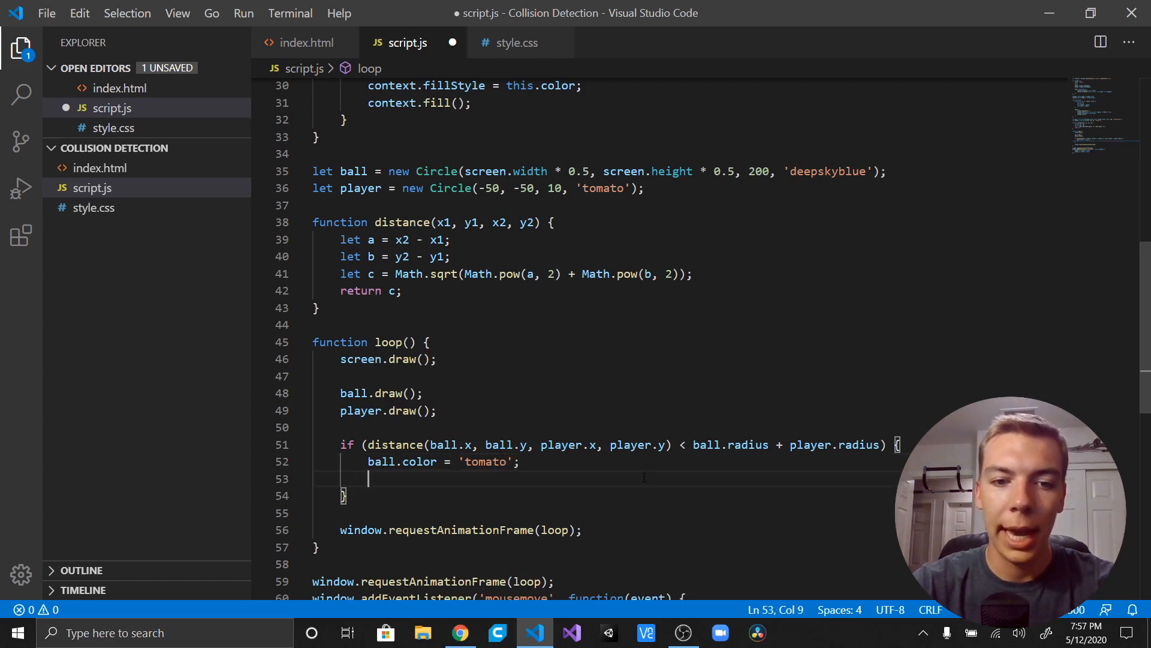
text(player.color = 'deepskyblue';)
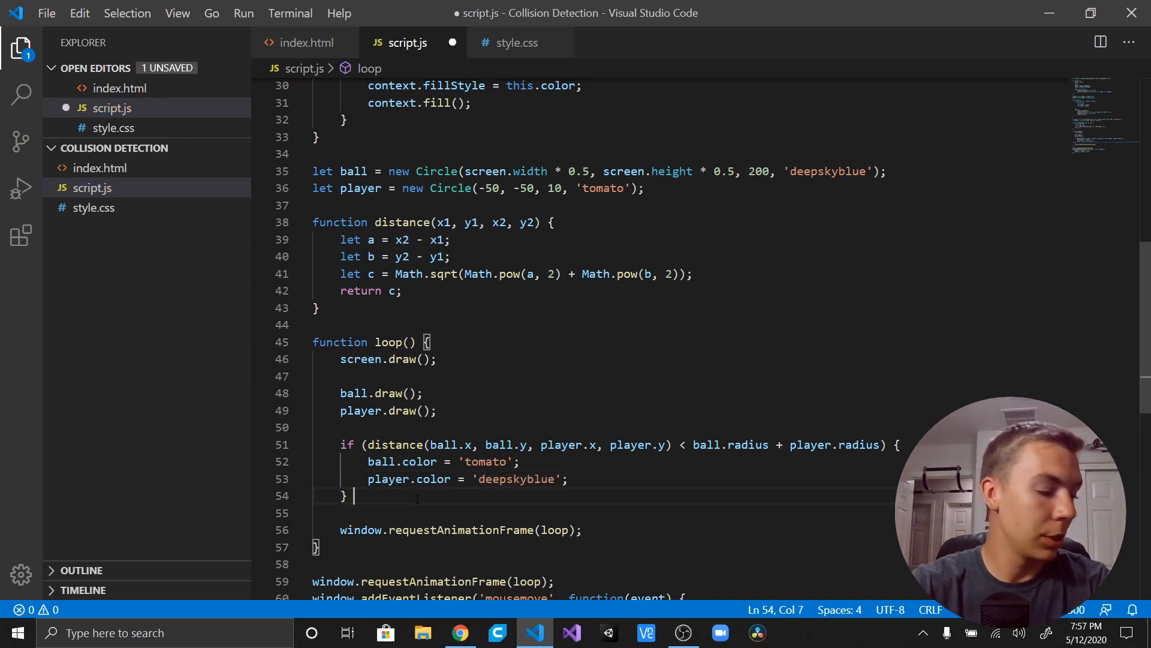
text(else {)
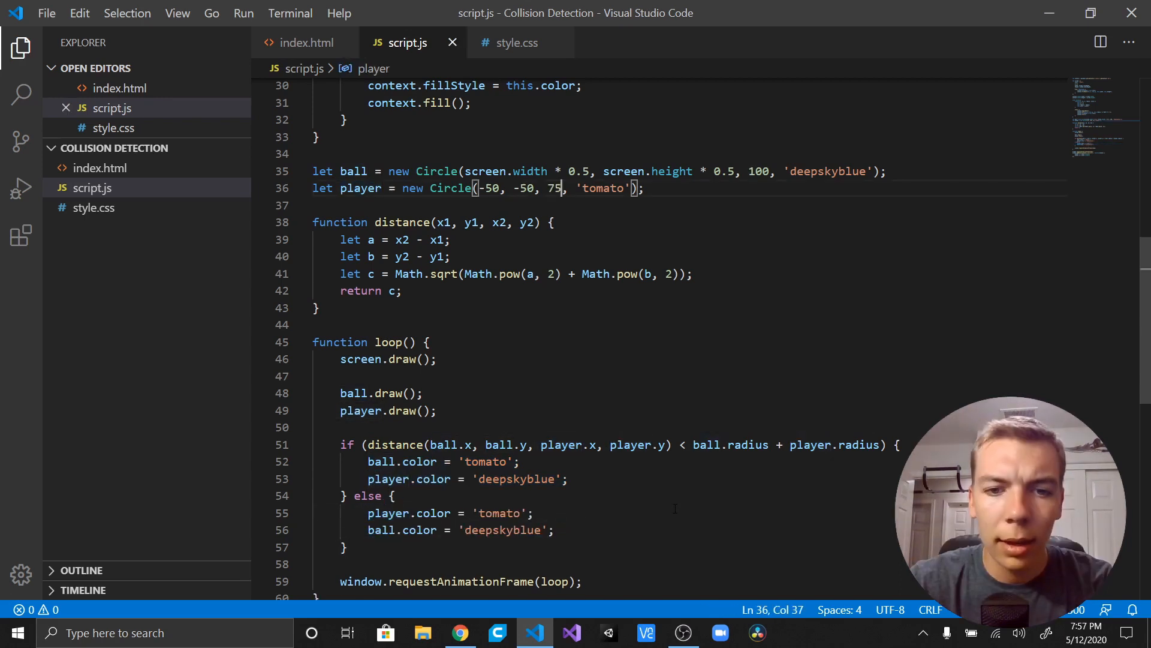
click(459, 632)
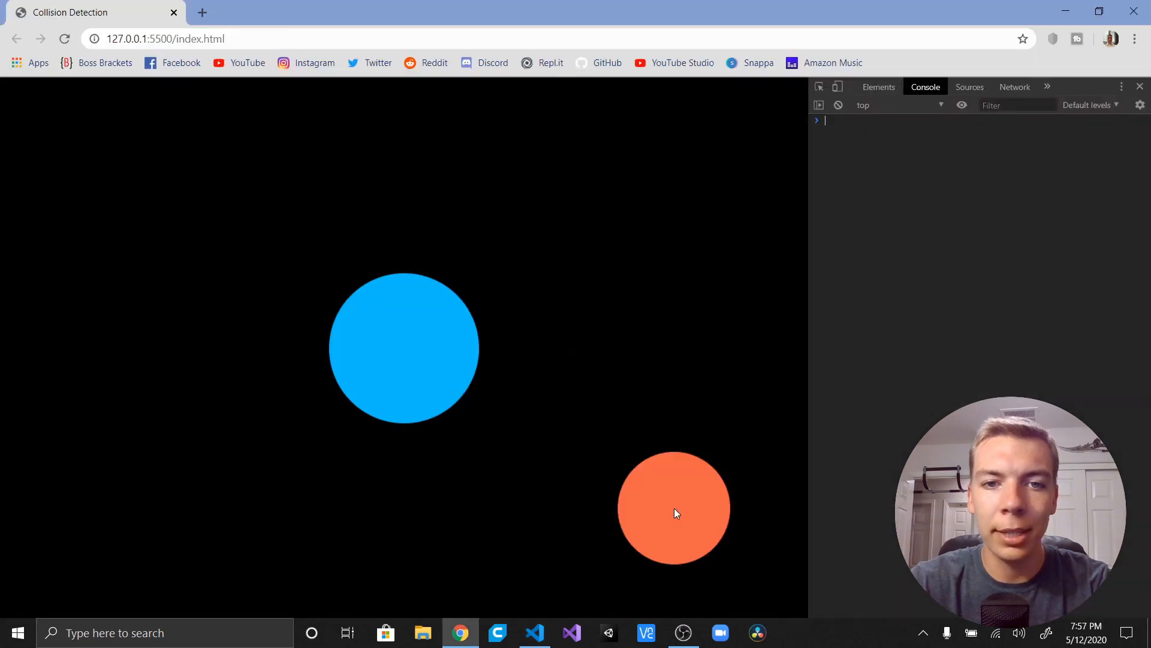